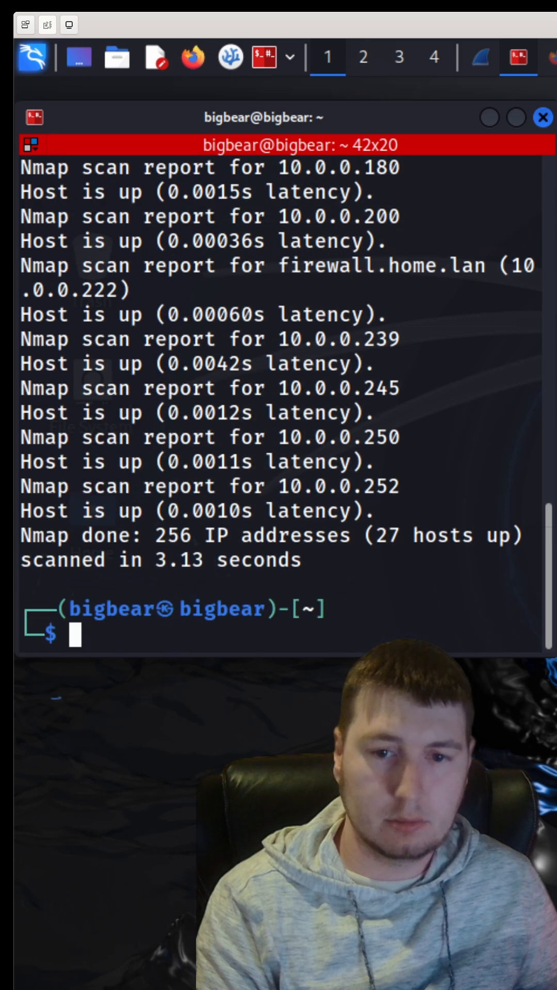
# Attempt a -sS -sV -T5 scan of 10.0.0.*, which fails without root privileges.
pyautogui.write('nmap -sS -sV -T5 10.0.0.*')
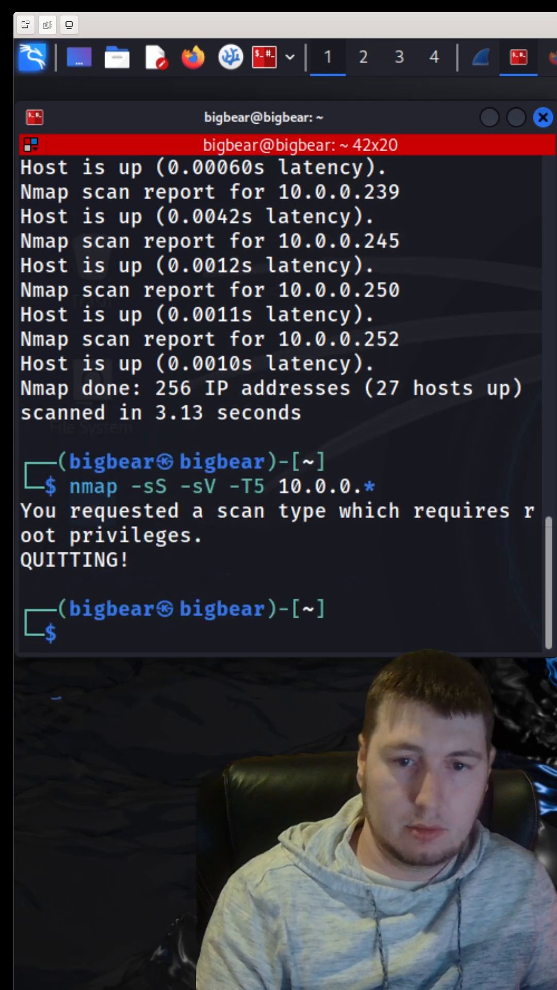
# Run the http-headers script scan of 10.0.0.6 as root and inspect the User-Agent bytes in Wireshark.
pyautogui.write('sudo ip a add 192.168.1.88/24 dev eth1')
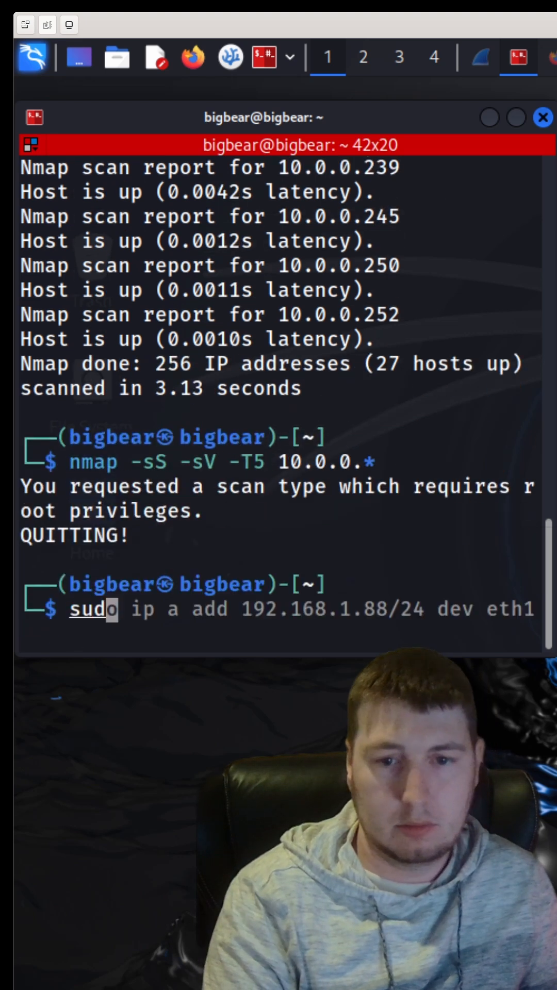
pyautogui.press('Enter')
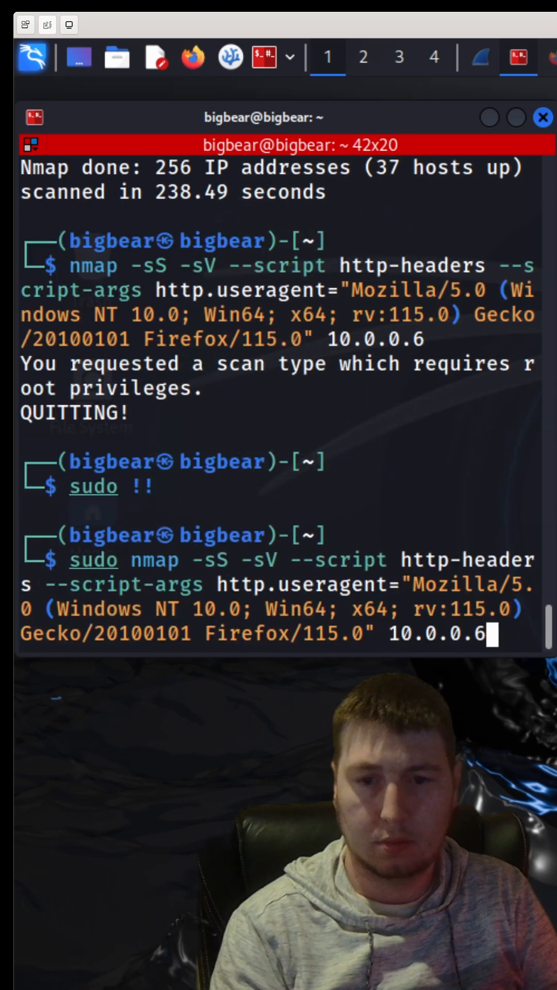
pyautogui.press('Return')
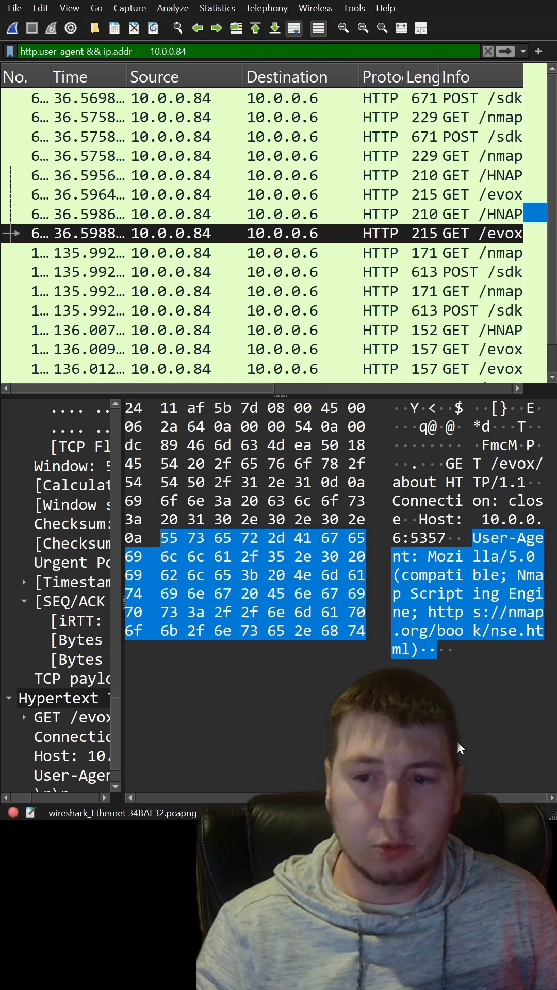
pyautogui.click(169, 612)
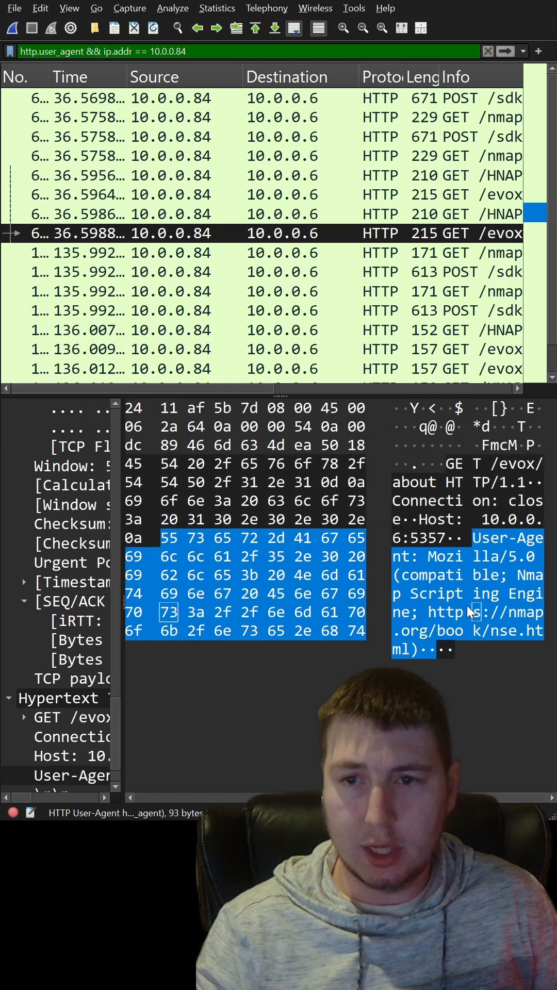